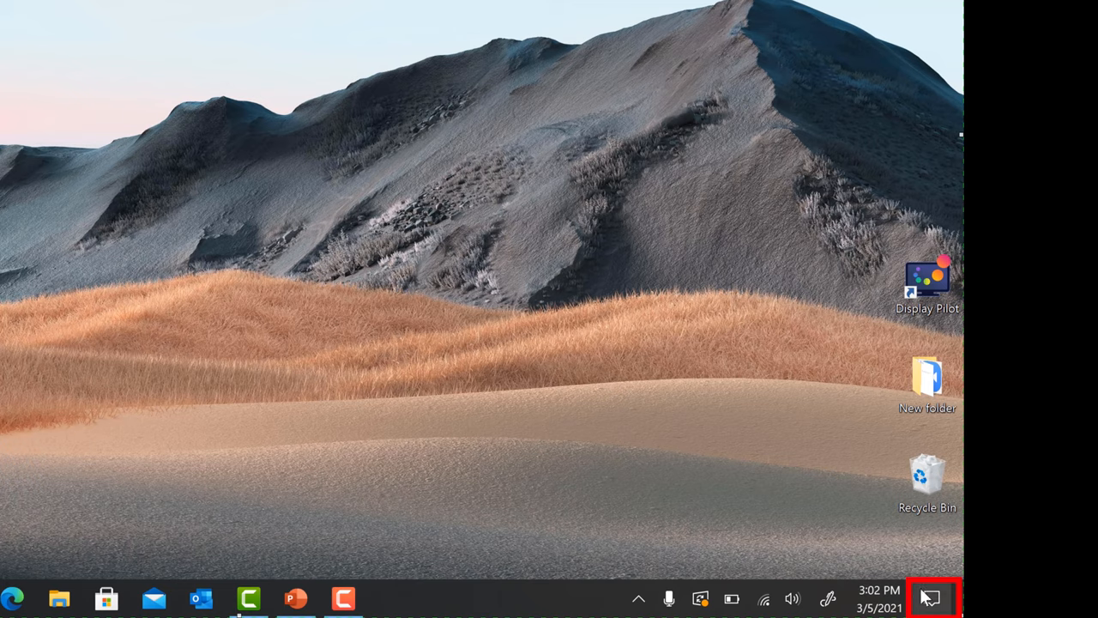
{"action": "mouse_move", "coordinate": [930, 597]}
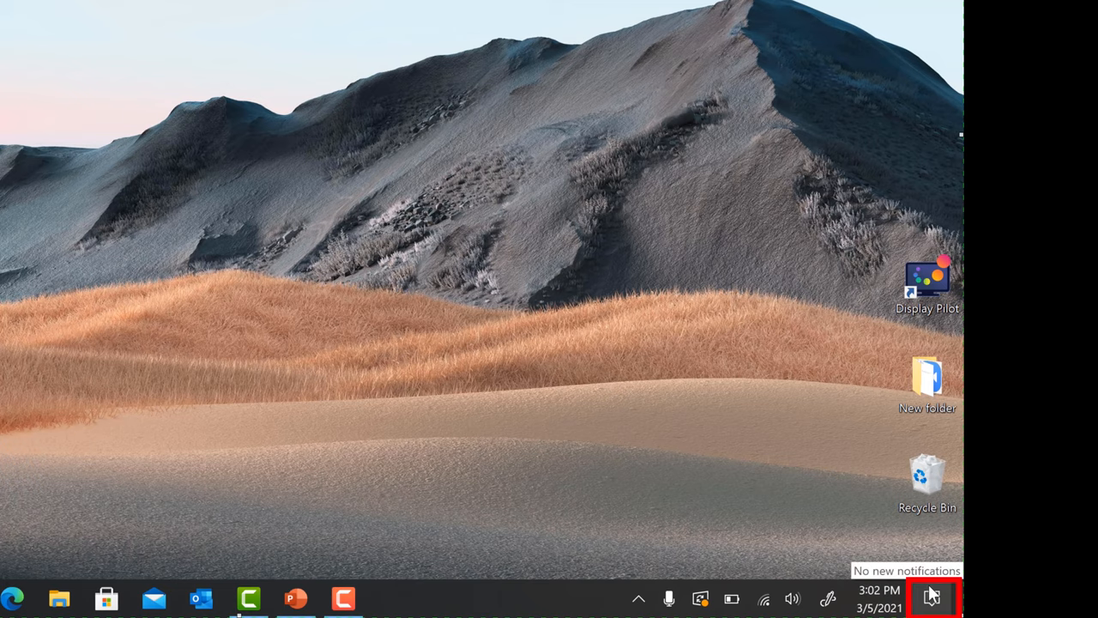
Step: Reach the Connect pane through the Action Center's Connect quick-action tile
{"action": "left_click", "coordinate": [932, 598]}
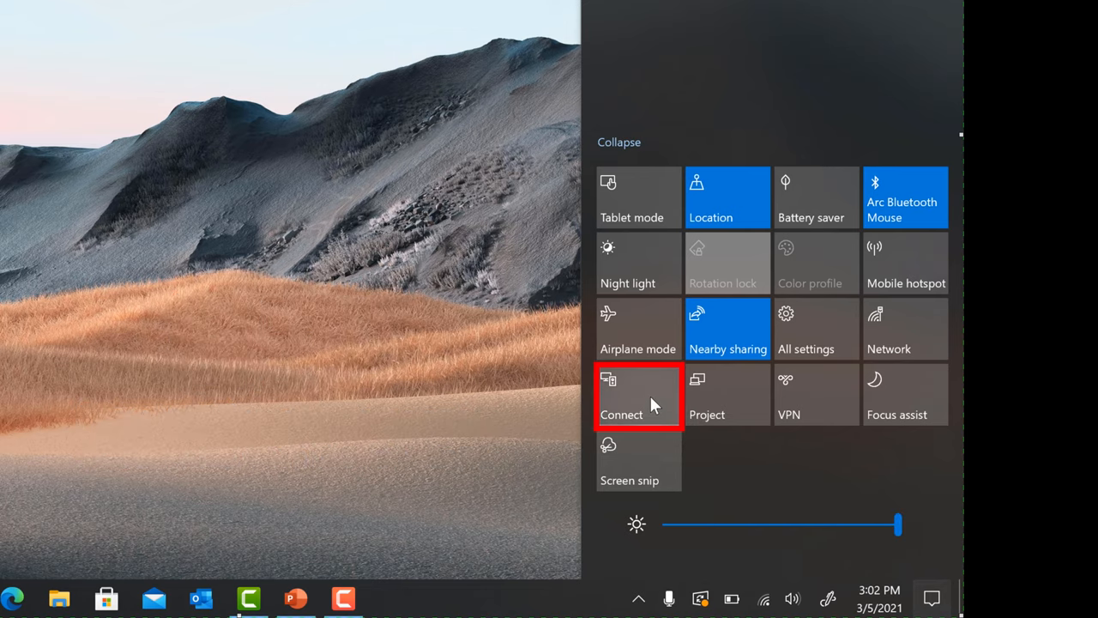
{"action": "left_click", "coordinate": [622, 395]}
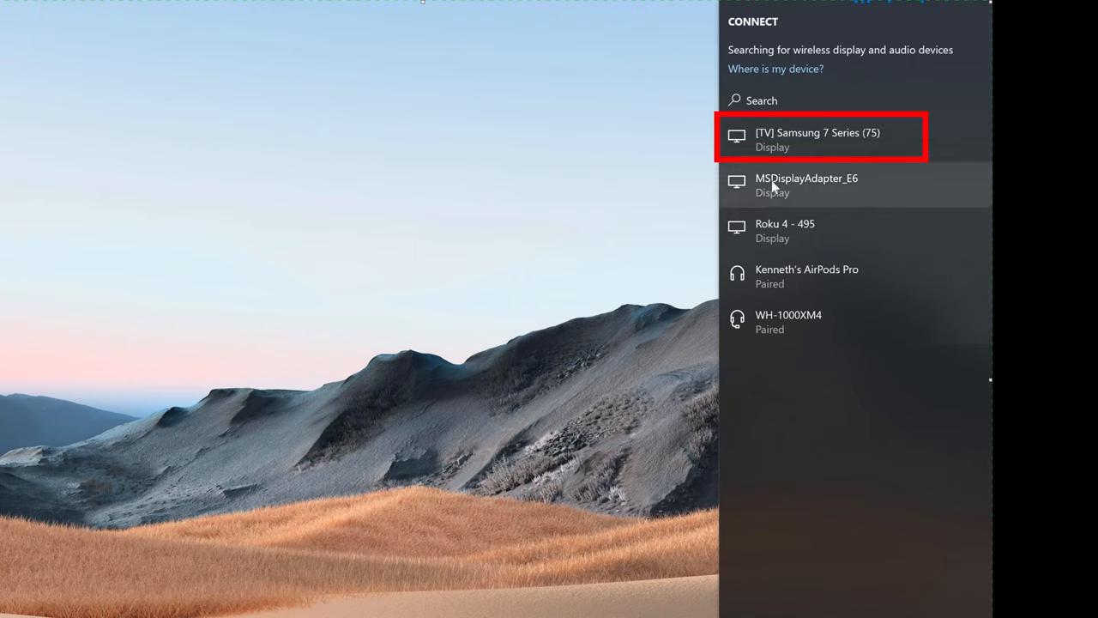
Step: Choose the Samsung TV entry from the list of nearby wireless displays
{"action": "left_click", "coordinate": [817, 139]}
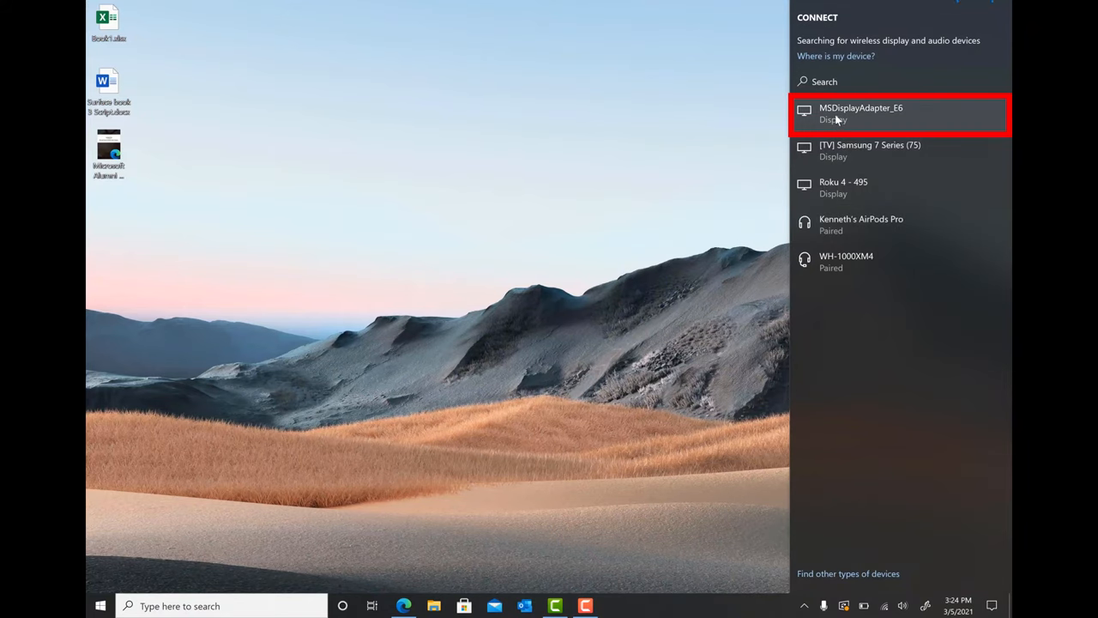
Step: Connect to the MSDisplayAdapter_E6 adapter so the laptop screen mirrors onto the TV
{"action": "left_click", "coordinate": [862, 113]}
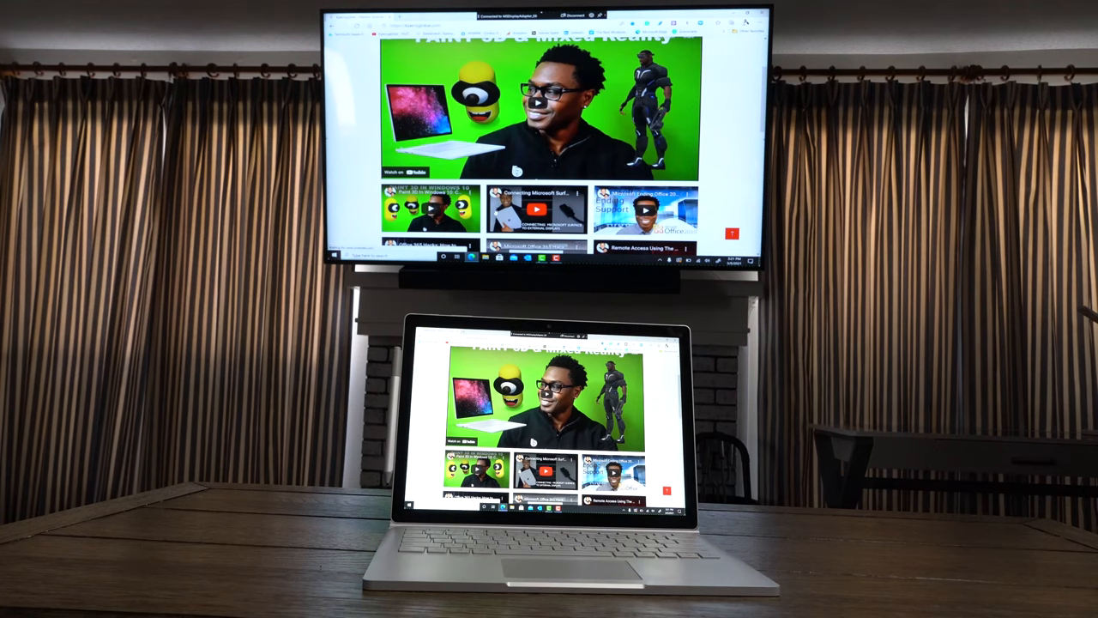
Step: Scroll the web page down and confirm the TV tracks the laptop screen in real time
{"action": "scroll", "scroll_direction": "down", "scroll_amount": 3}
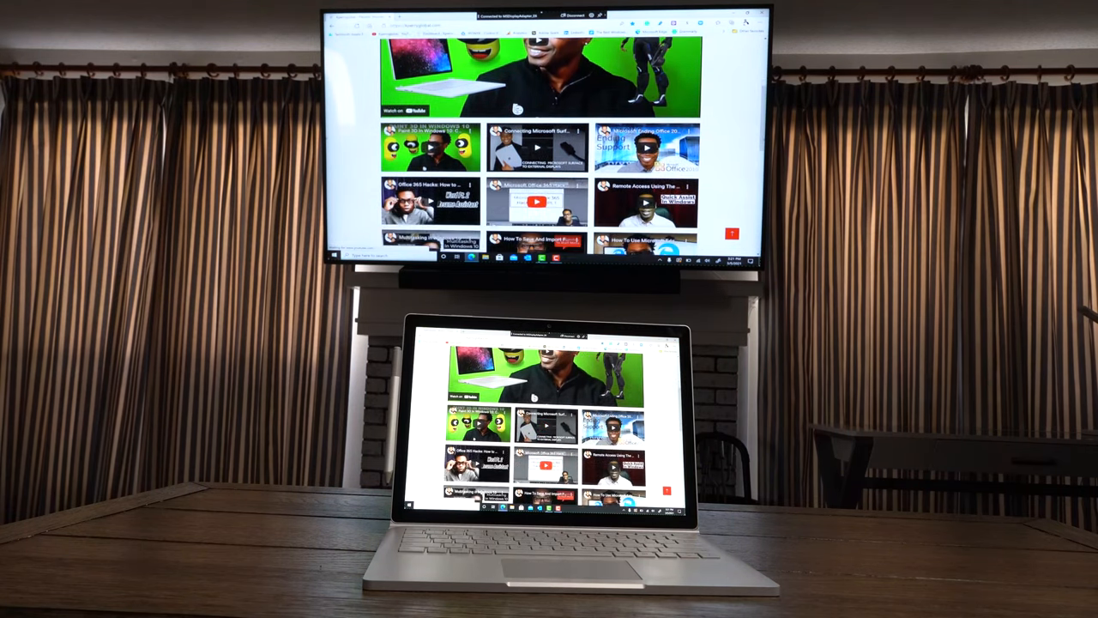